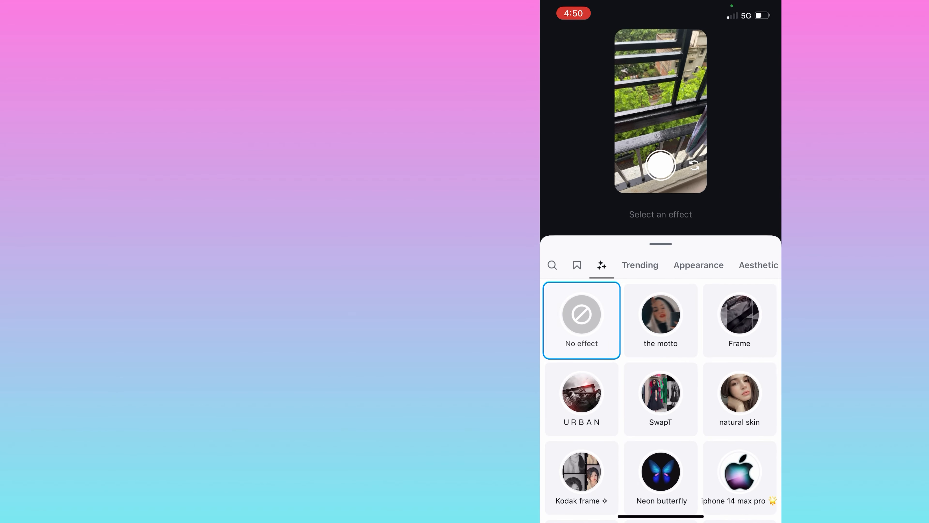
# Start an effect search from the Stories camera effects tray.
pyautogui.click(552, 265)
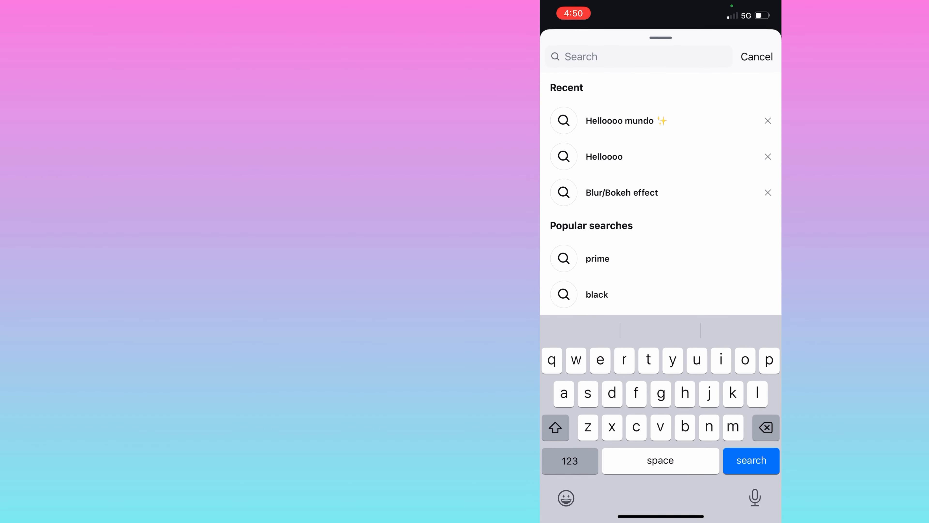
# Rerun the recent 'Blur/Bokeh effect' search and apply the Blur/Bokeh effect to the camera.
pyautogui.click(622, 192)
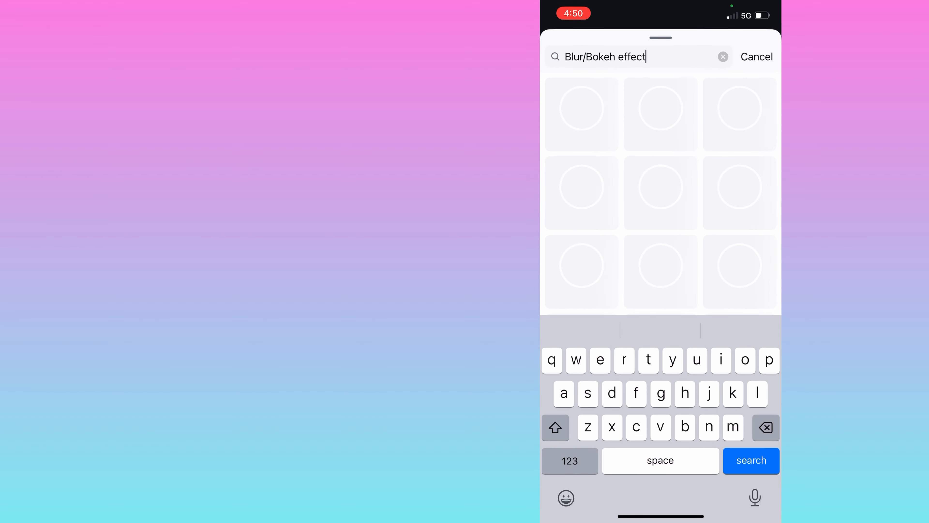
pyautogui.click(751, 460)
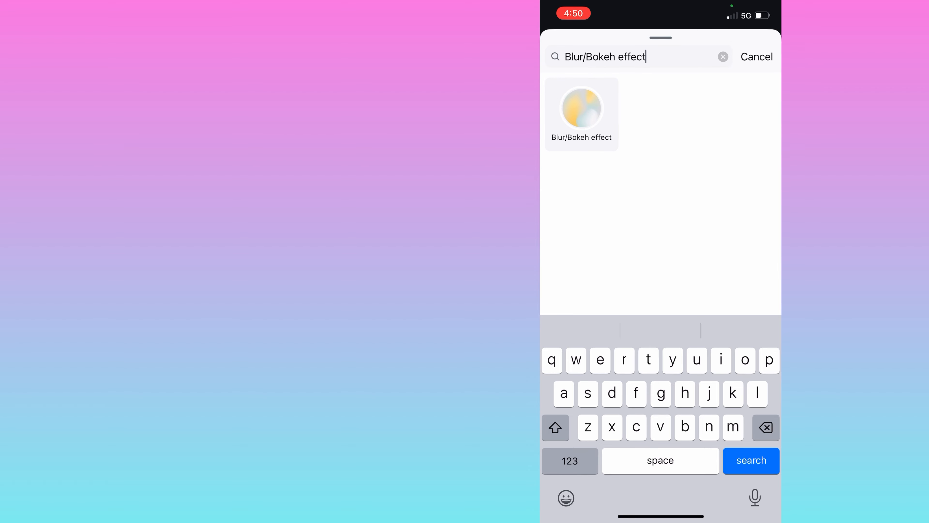
pyautogui.click(581, 113)
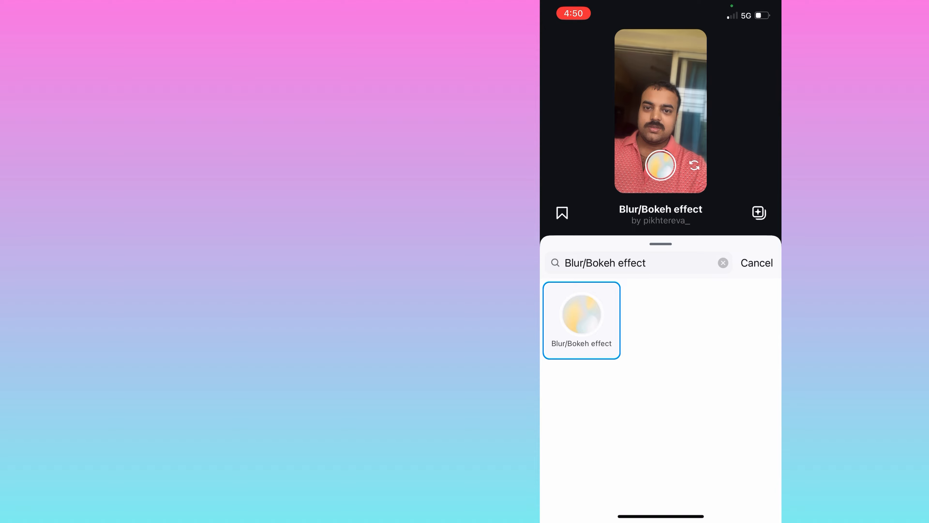
# Deselect the Blur/Bokeh effect so the camera preview shows no effect.
pyautogui.click(580, 313)
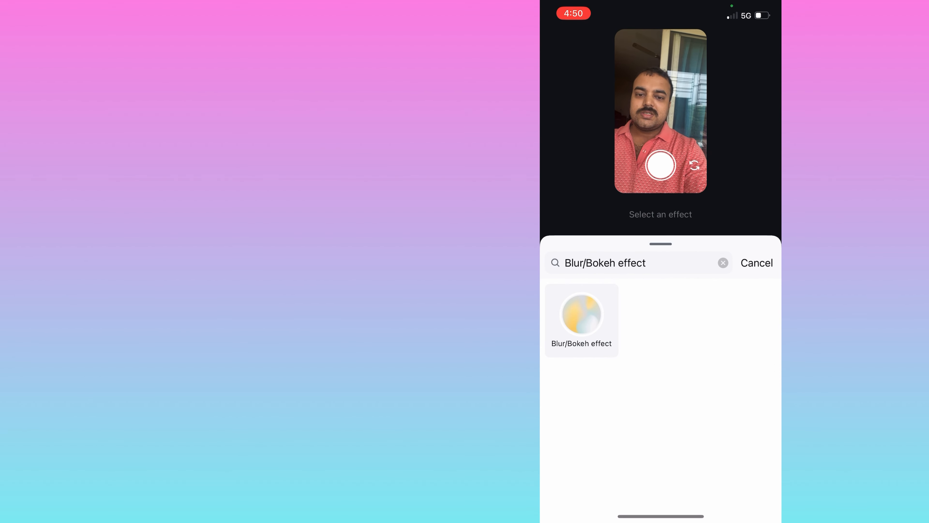
# Search 'Helloooo' and apply the 'Helloooo mundo ✨' effect to the story camera.
pyautogui.write('Helloooo')
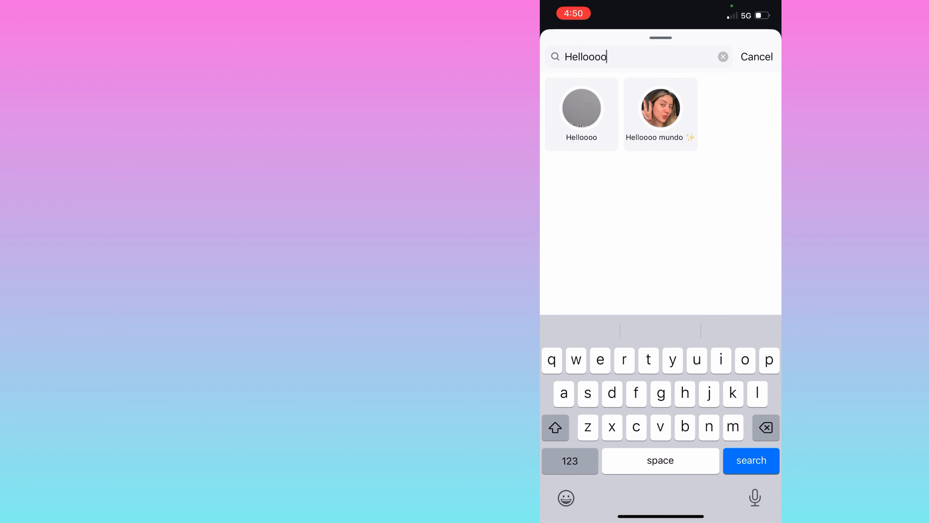
pyautogui.click(660, 113)
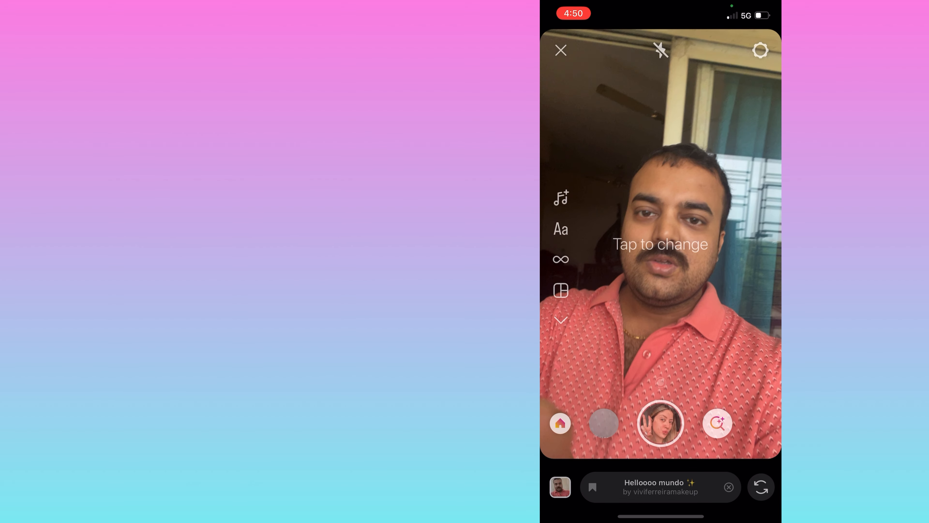